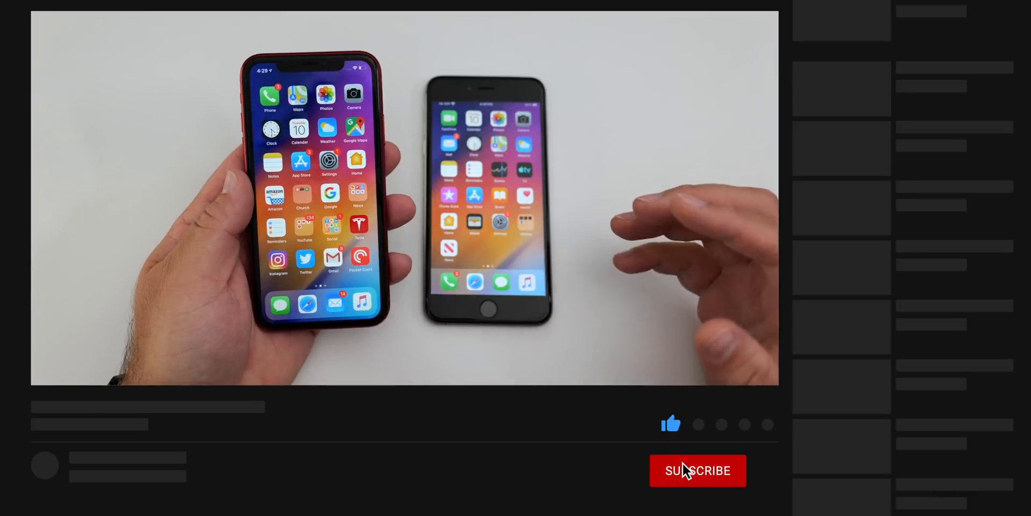
Step: Option-restore the iPhone XR using iPhone11,8_13.0_17A577_Restore.ipsw from Downloads
{"action": "left_click", "coordinate": [697, 471]}
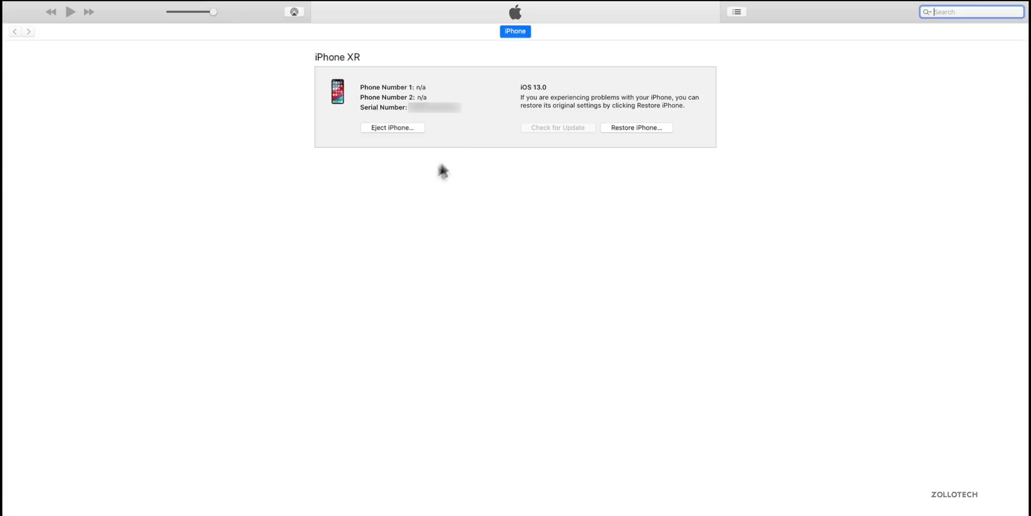
{"action": "mouse_move", "coordinate": [459, 146]}
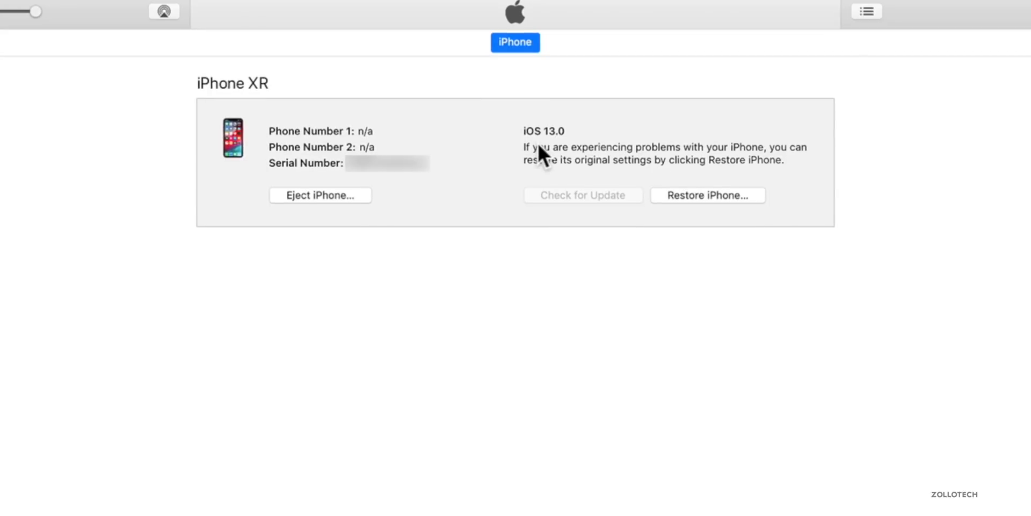
{"action": "mouse_move", "coordinate": [635, 184]}
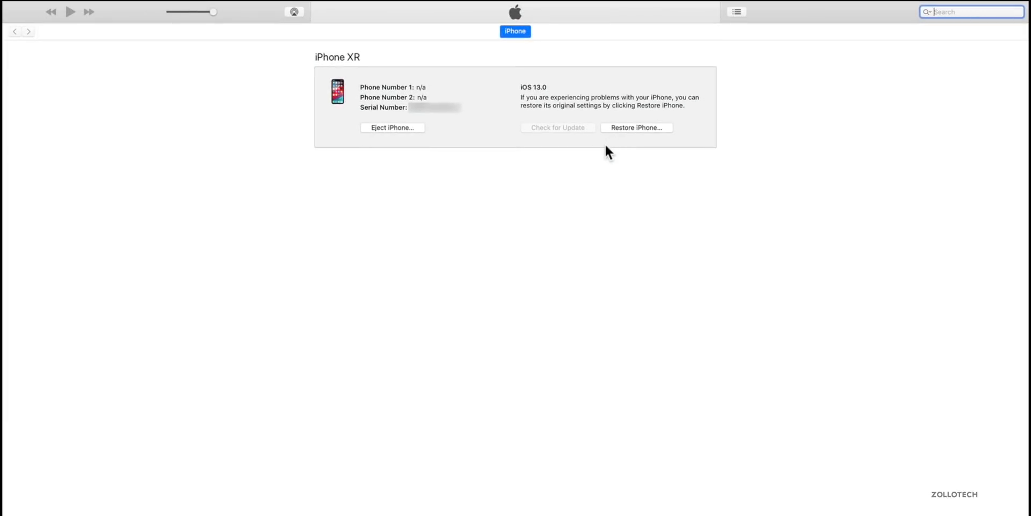
{"action": "mouse_move", "coordinate": [638, 137]}
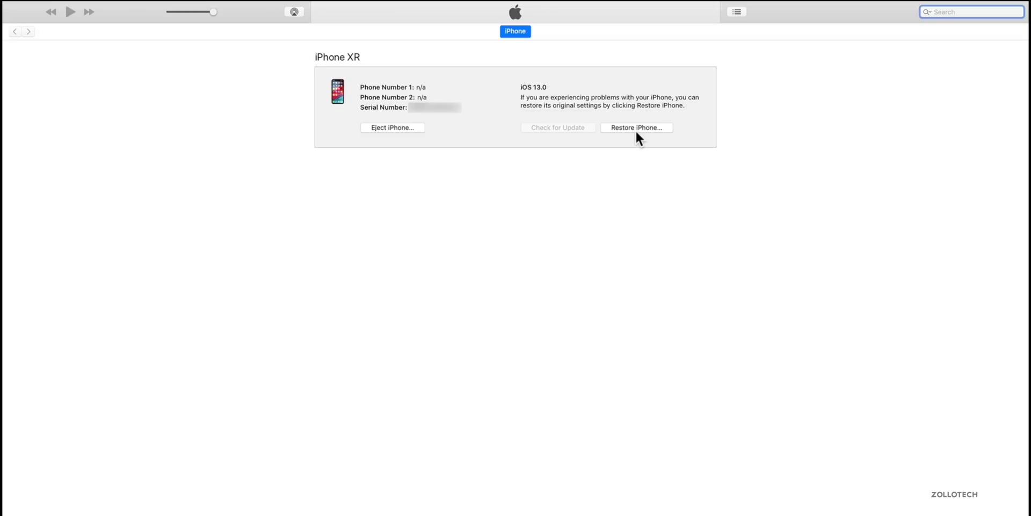
{"action": "left_click", "coordinate": [636, 128]}
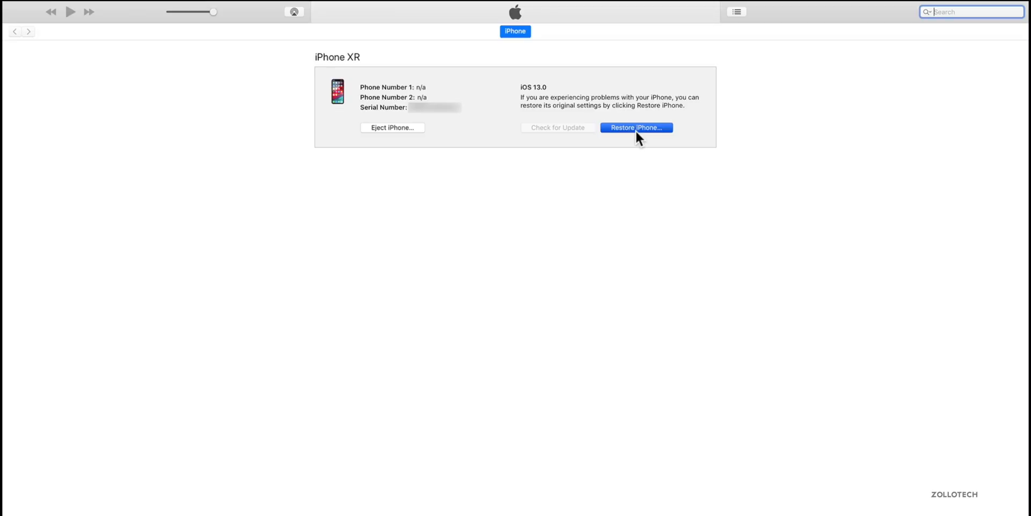
{"action": "left_click", "coordinate": [635, 127]}
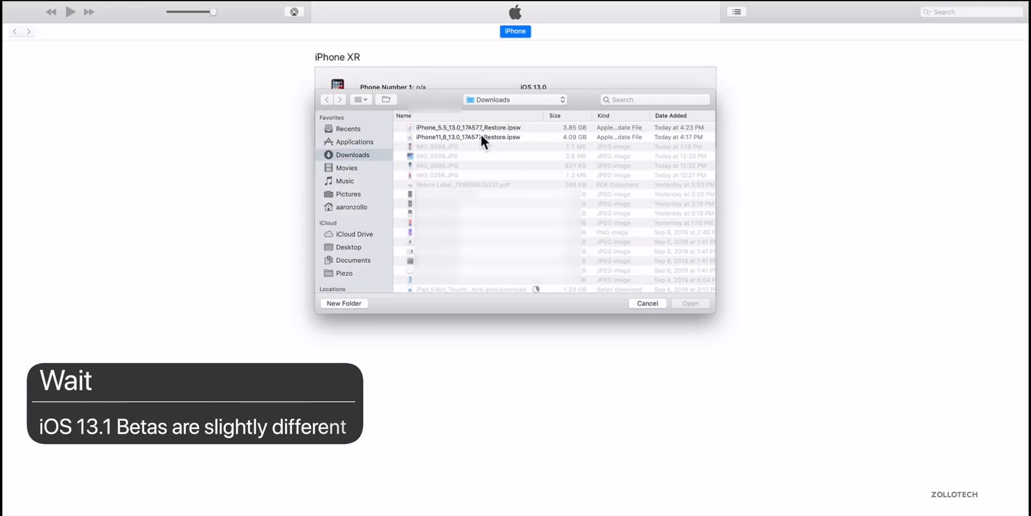
{"action": "left_click", "coordinate": [468, 136]}
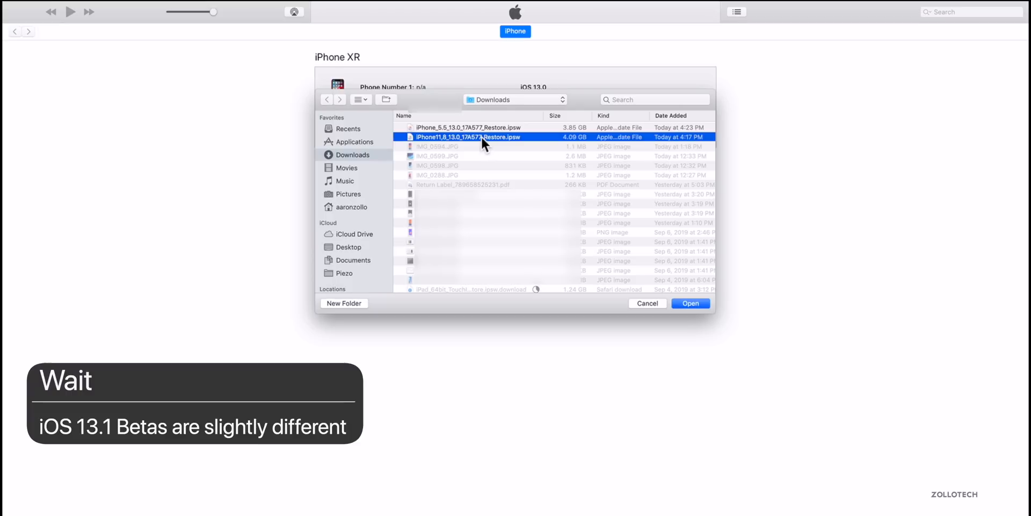
{"action": "left_click", "coordinate": [690, 303]}
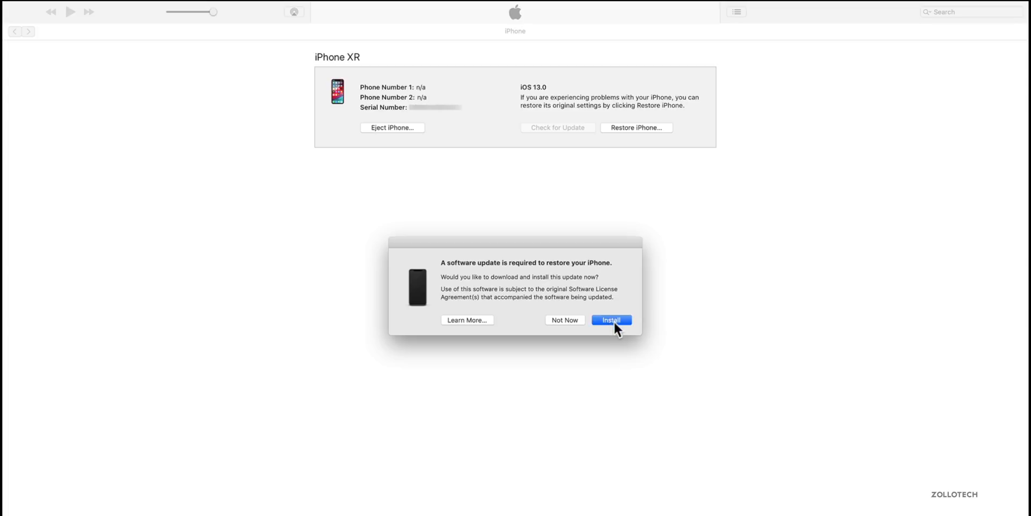
Step: Install the required software update and let iTunes close to finish it
{"action": "left_click", "coordinate": [612, 320]}
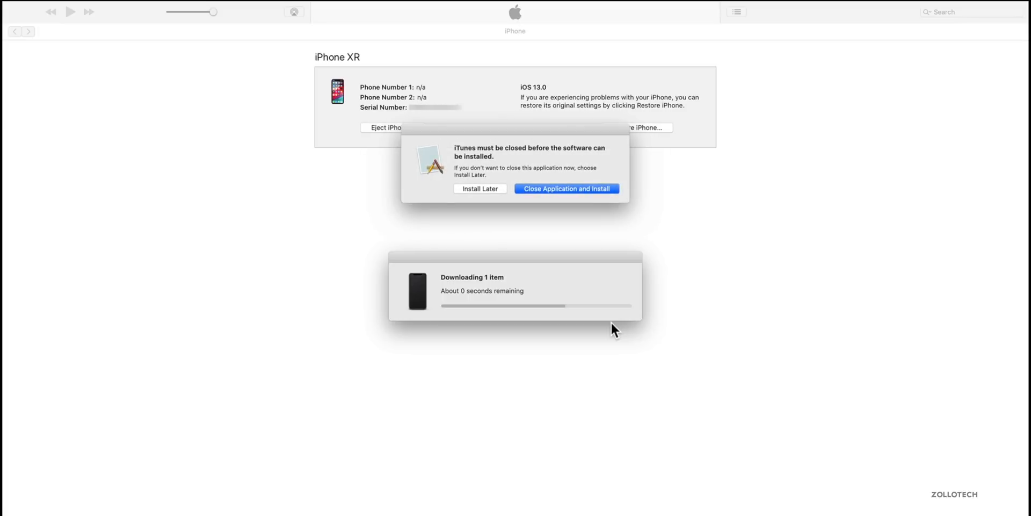
{"action": "mouse_move", "coordinate": [549, 198]}
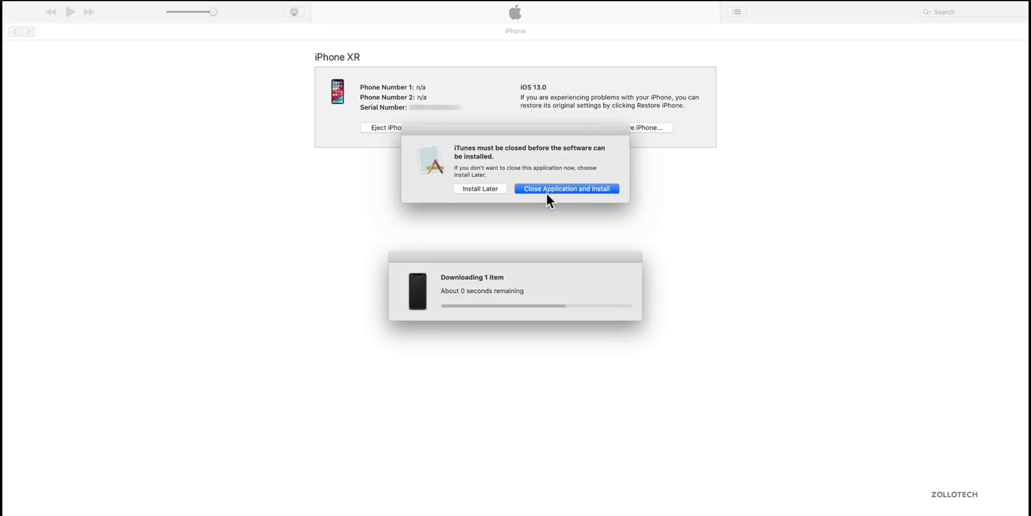
{"action": "left_click", "coordinate": [566, 189]}
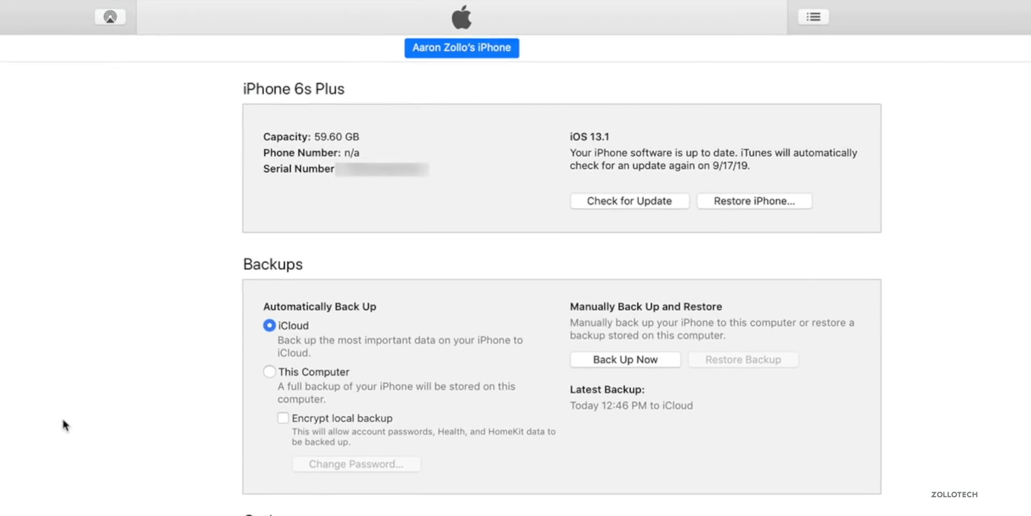
{"action": "mouse_move", "coordinate": [617, 204]}
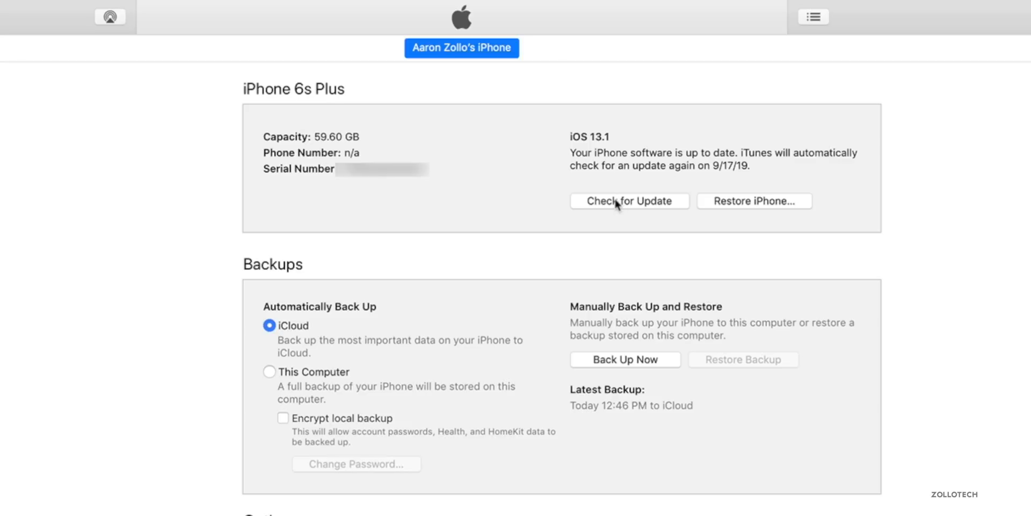
Step: Update the iPhone 6s Plus with the 3.85 GB iOS 13.0 IPSW from Downloads
{"action": "left_click", "coordinate": [754, 201]}
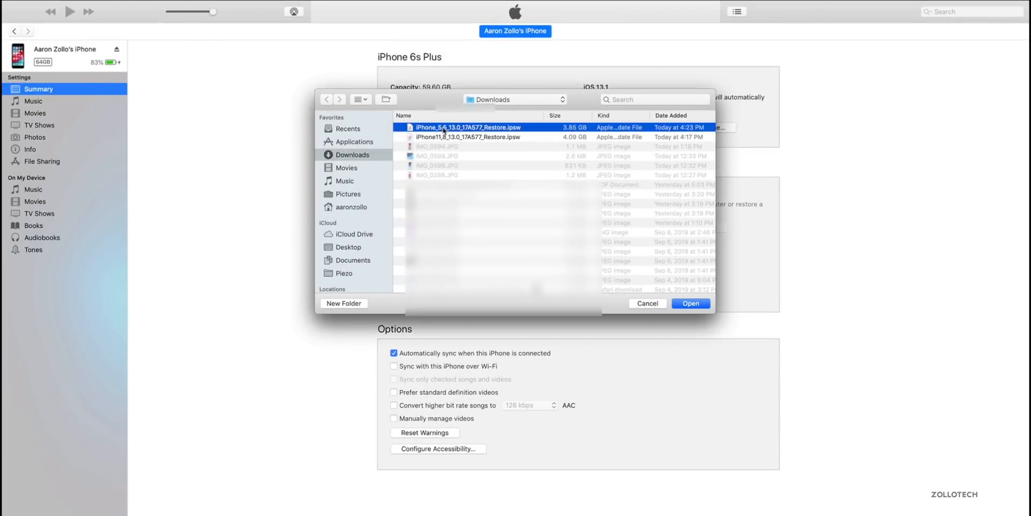
{"action": "left_click", "coordinate": [691, 303]}
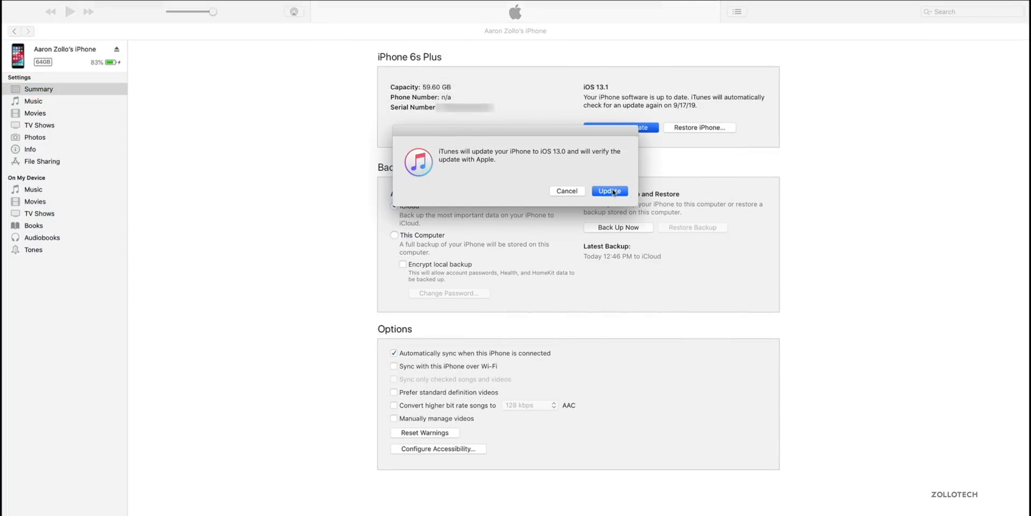
{"action": "left_click", "coordinate": [609, 191]}
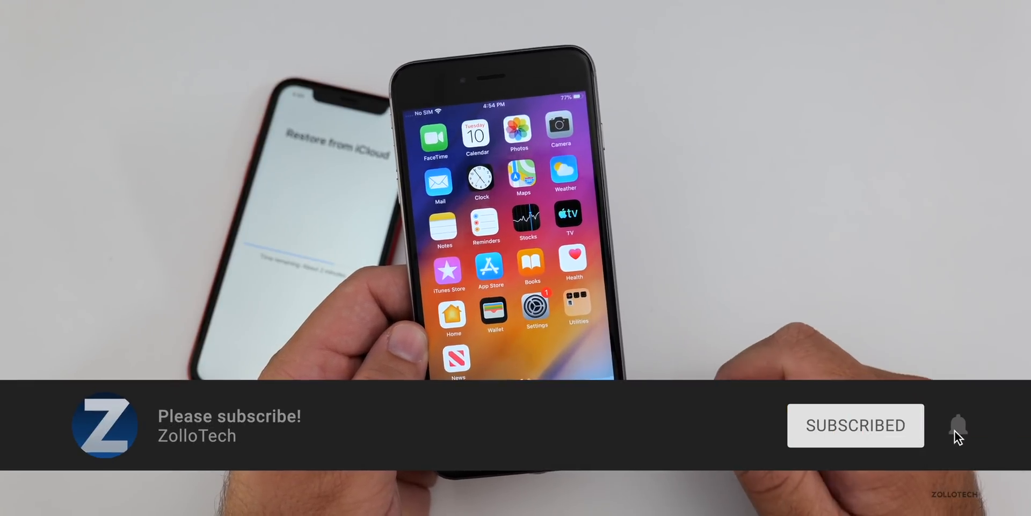
{"action": "left_click", "coordinate": [958, 426]}
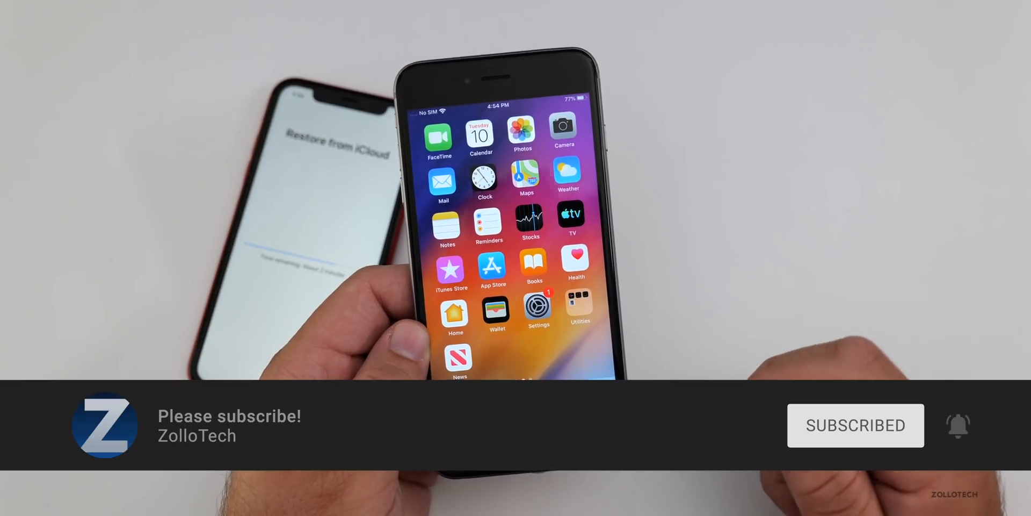